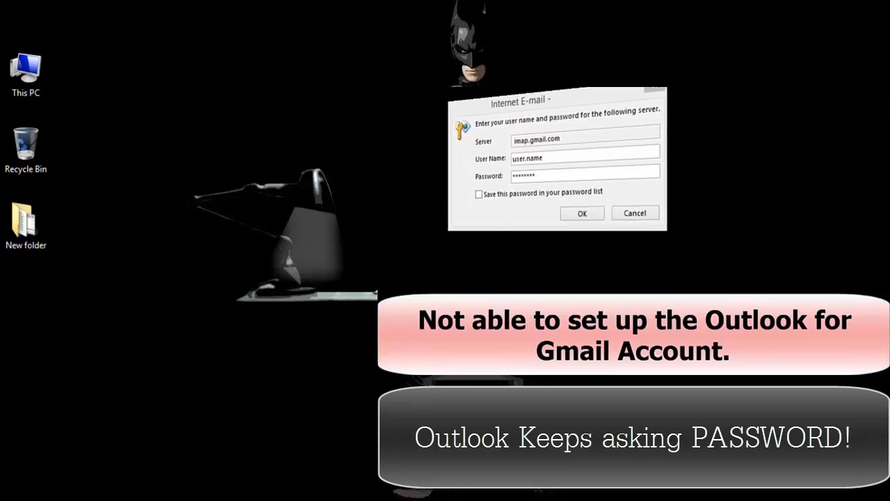
Launch Outlook 2013 from the Start screen search results
left_click(581, 213)
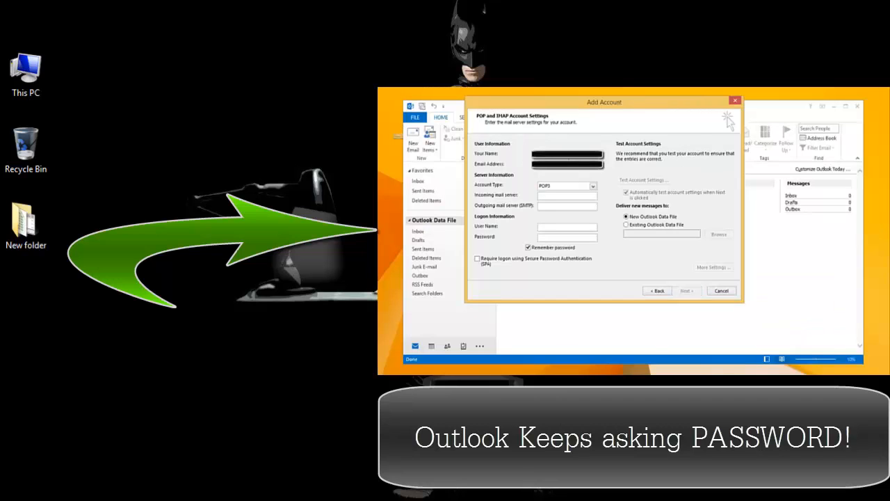
left_click(671, 162)
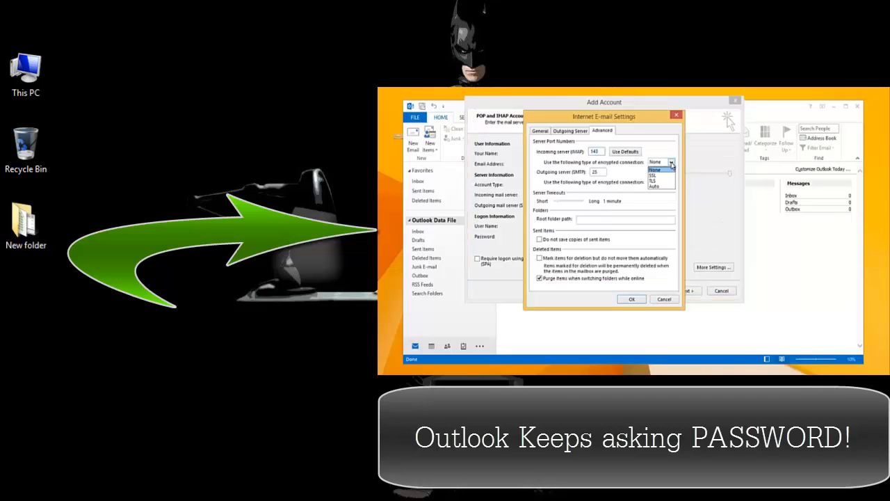
left_click(632, 298)
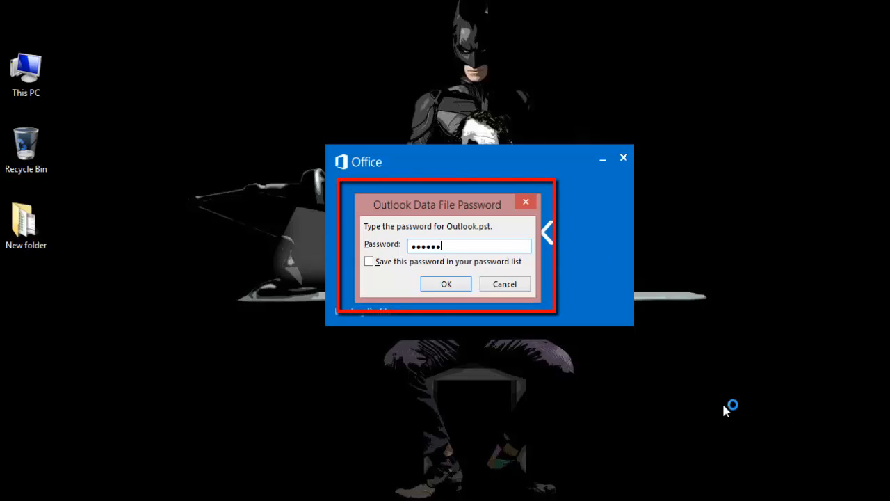
left_click(445, 284)
type("outlook")
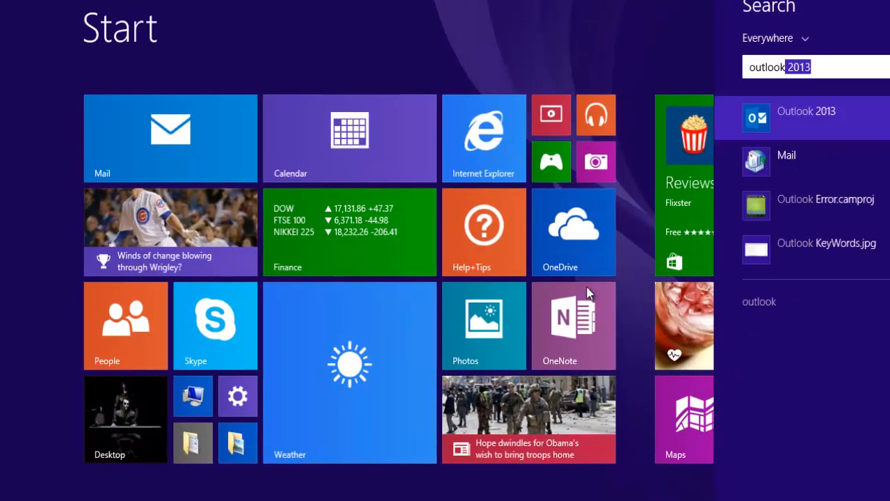
left_click(805, 111)
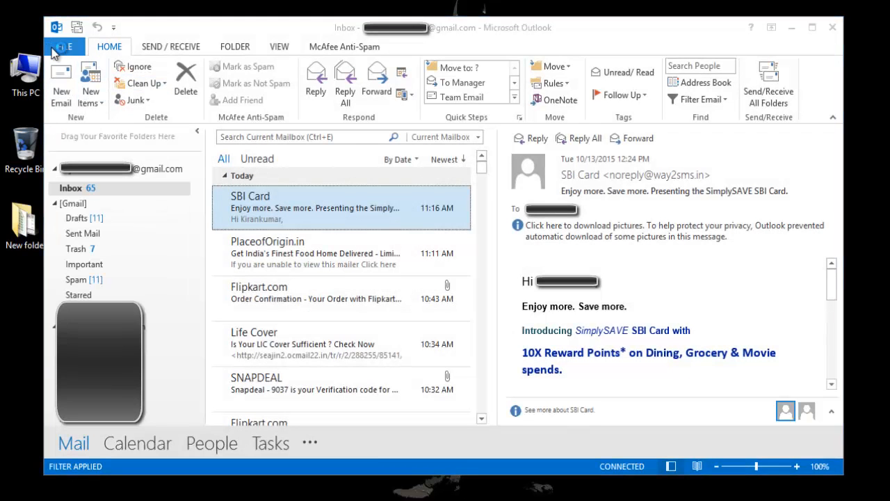
Bring up Account Settings via File > Info, listing the configured IMAP account
left_click(64, 46)
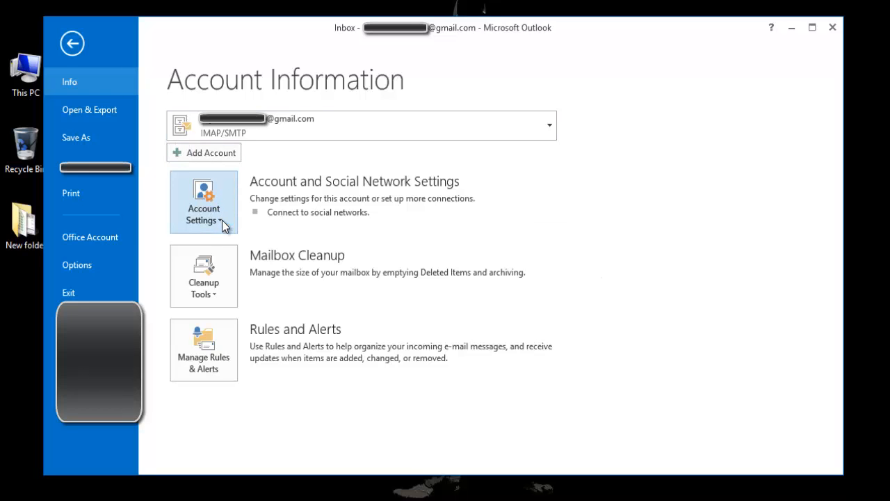
left_click(203, 202)
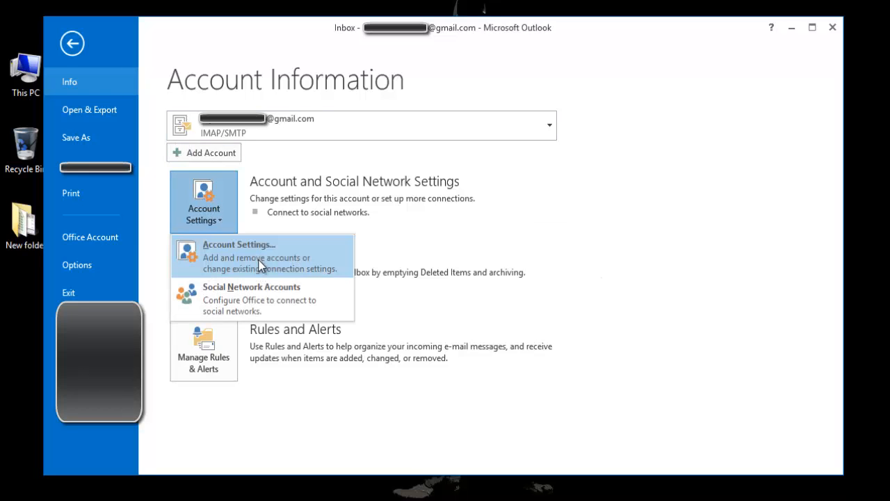
left_click(239, 256)
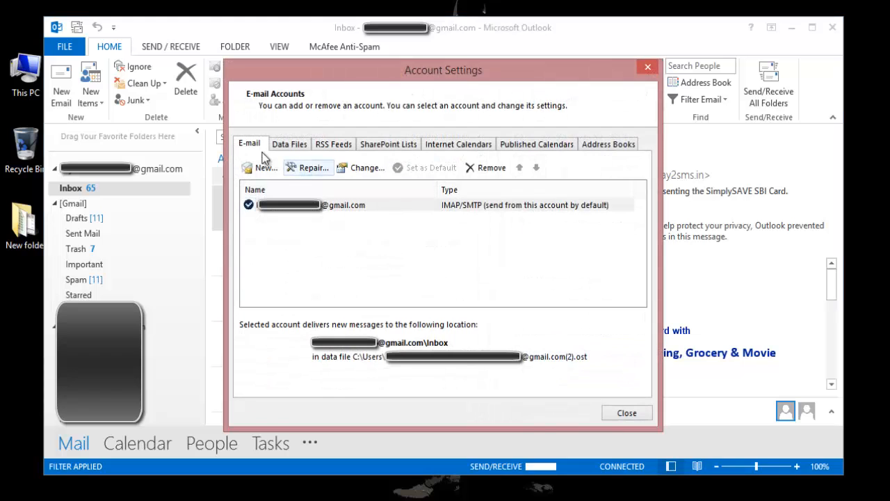
mouse_move(250, 143)
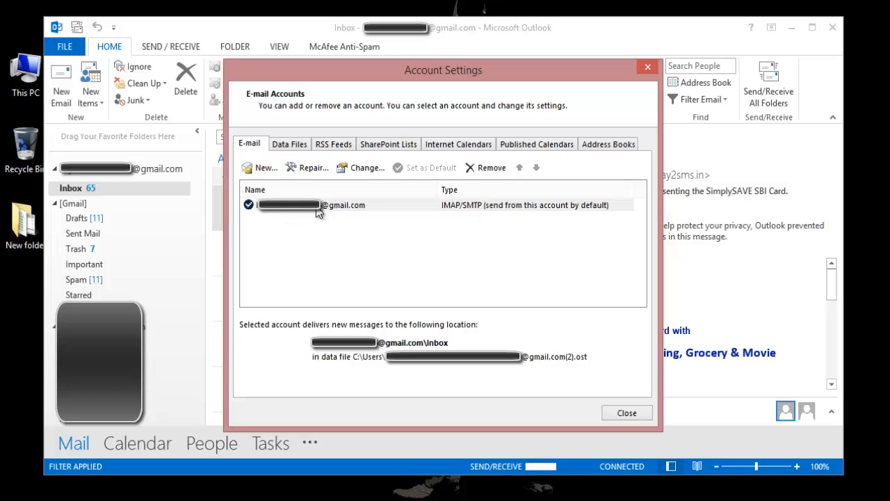
mouse_move(327, 212)
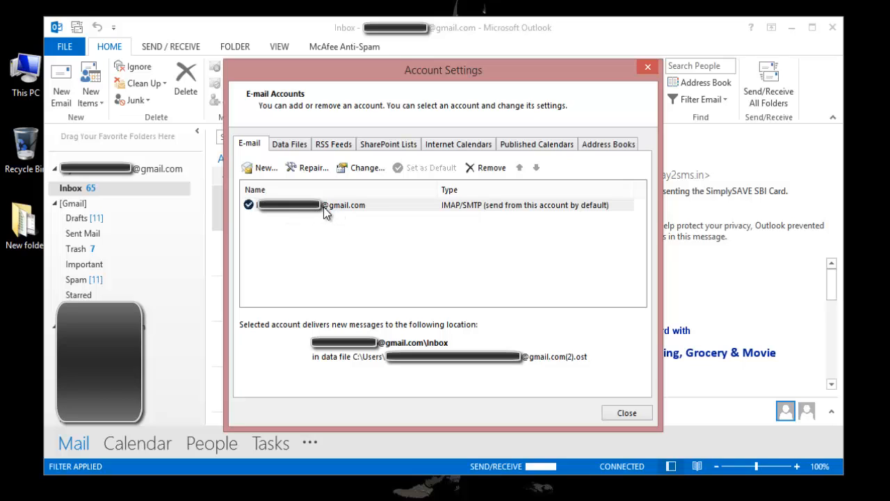
left_click(344, 204)
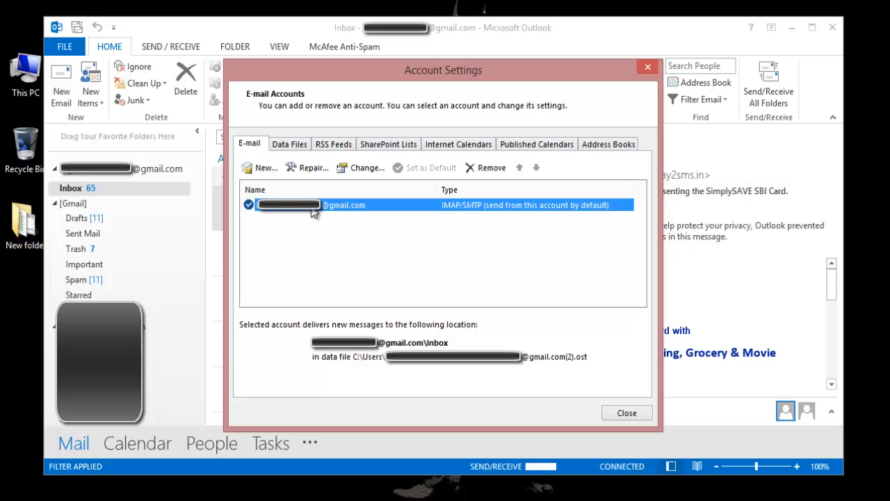
mouse_move(301, 214)
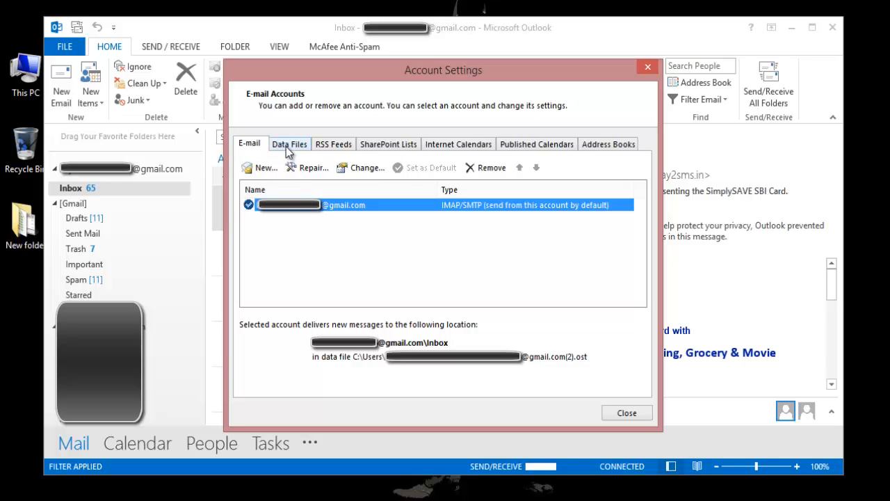
Switch to Data Files and select the Outlook Data File (Outlook.pst) entry
left_click(289, 144)
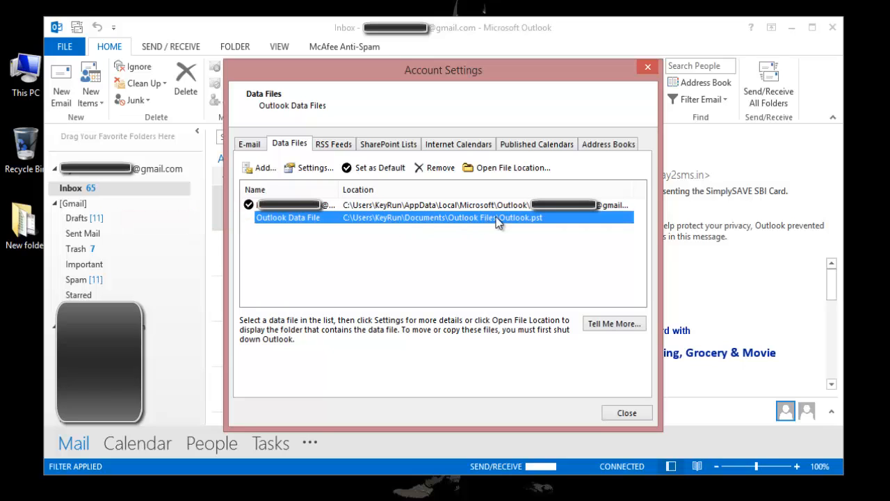
mouse_move(409, 229)
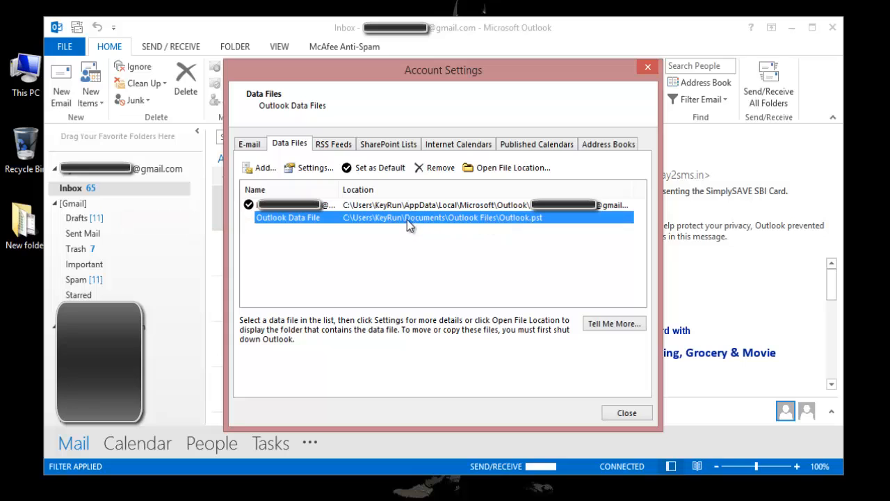
mouse_move(458, 228)
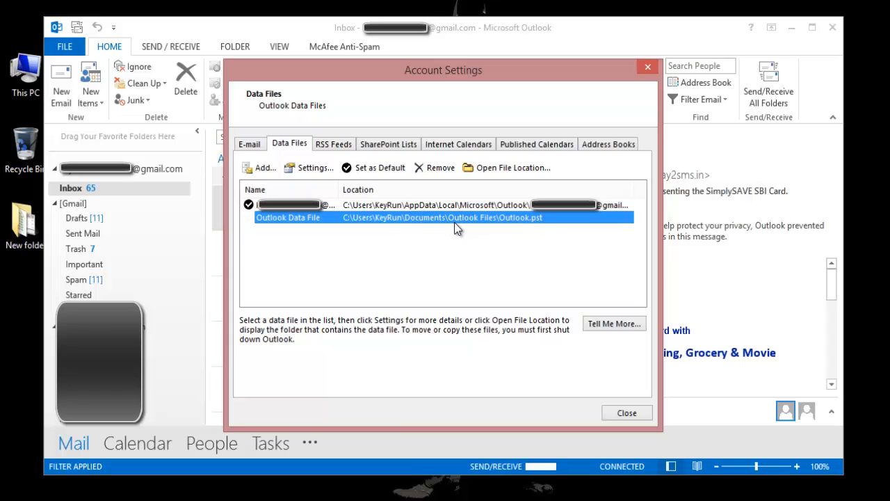
mouse_move(499, 228)
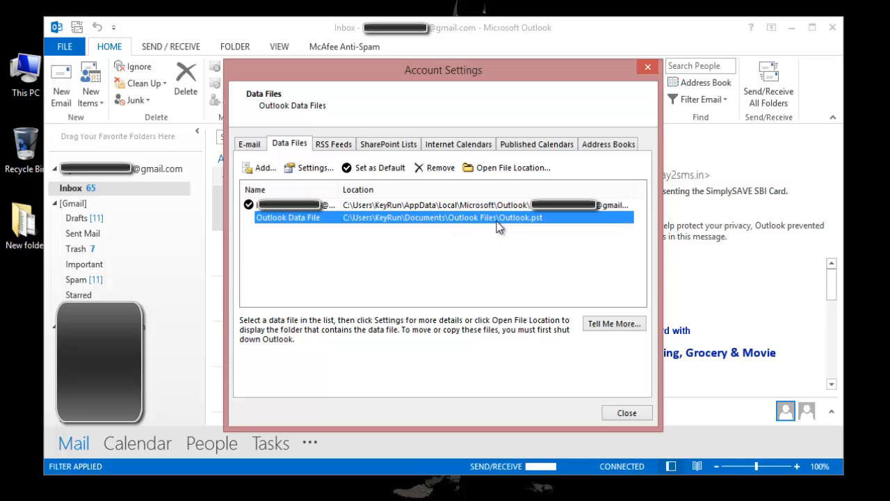
mouse_move(503, 230)
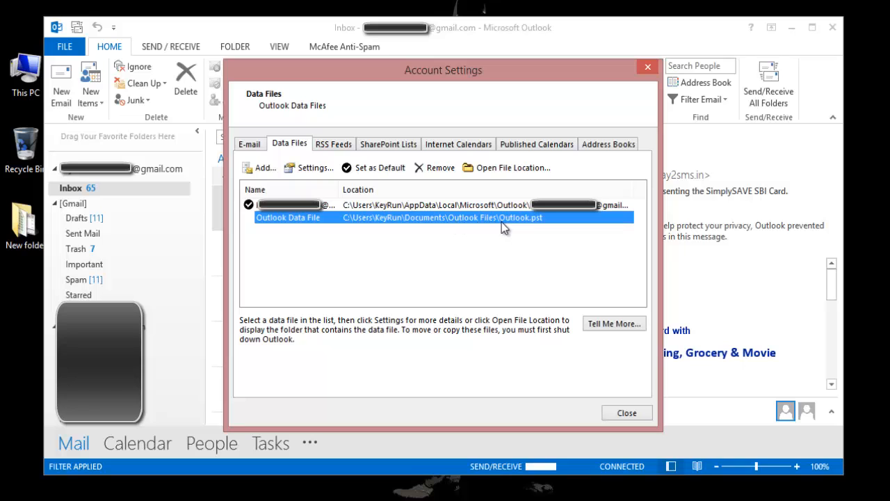
mouse_move(542, 221)
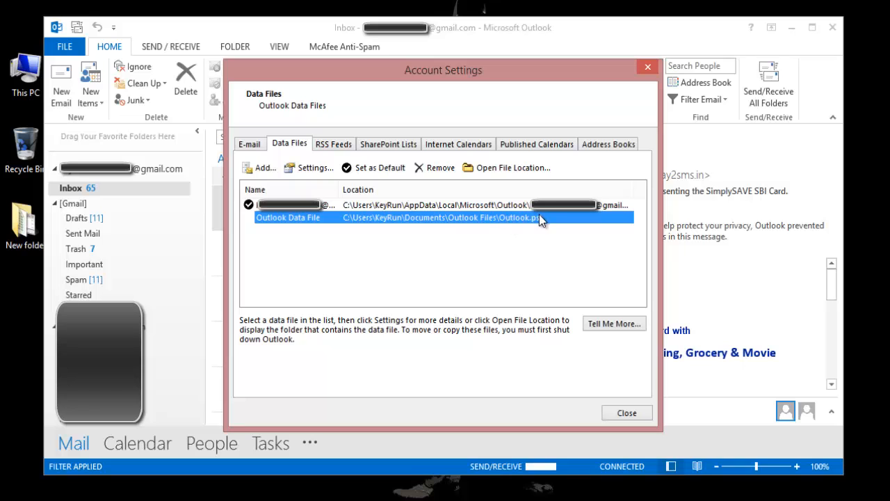
mouse_move(549, 221)
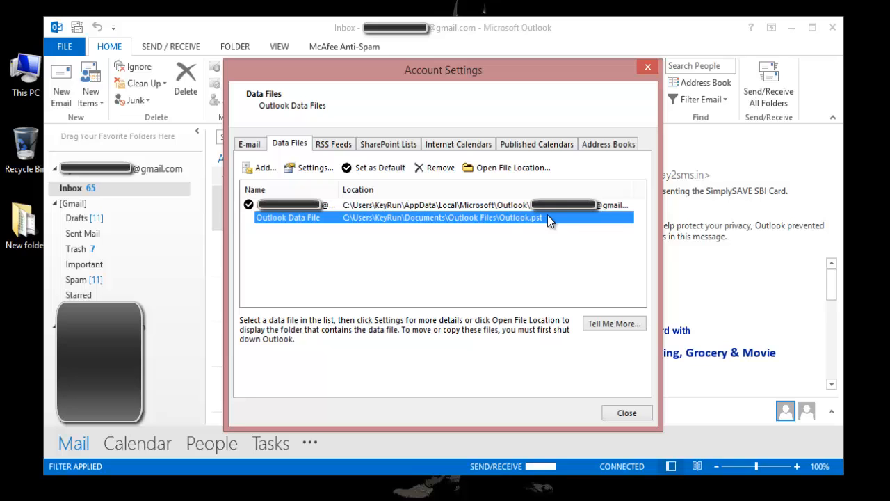
mouse_move(356, 223)
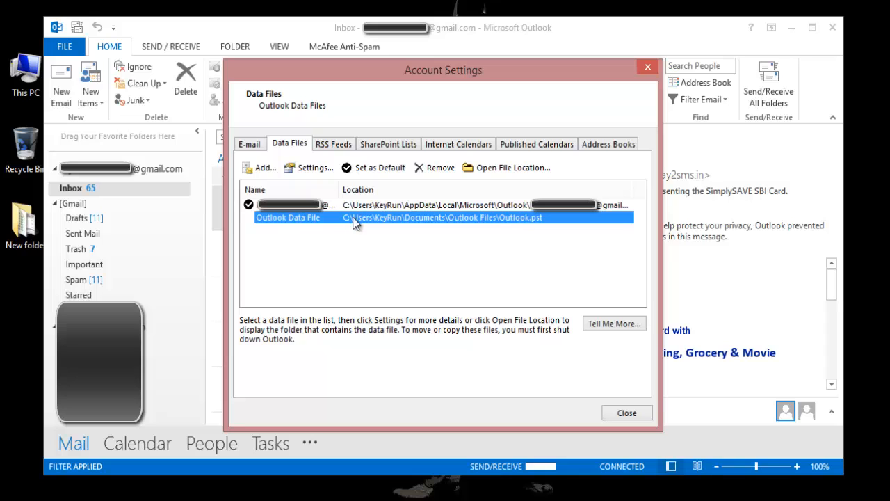
mouse_move(457, 222)
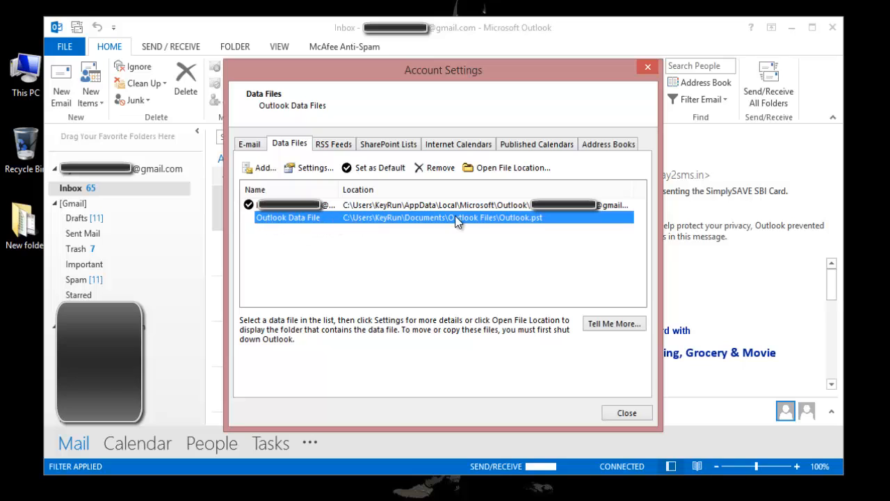
mouse_move(362, 248)
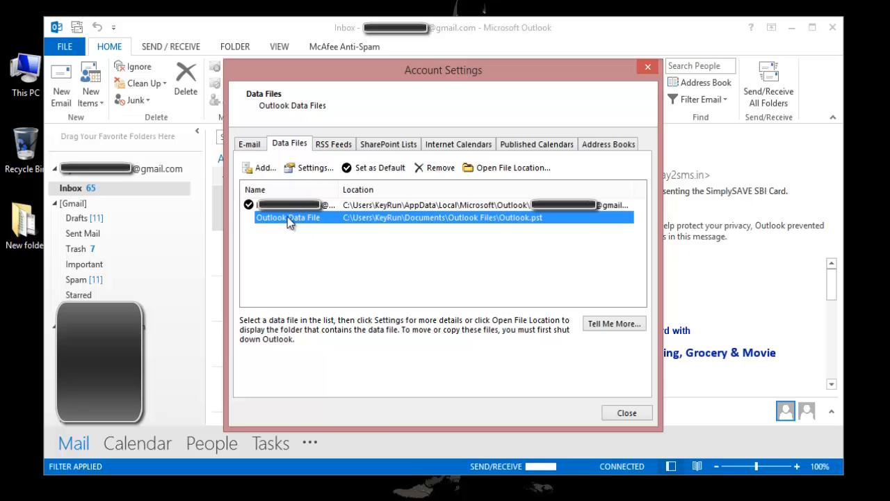
mouse_move(308, 249)
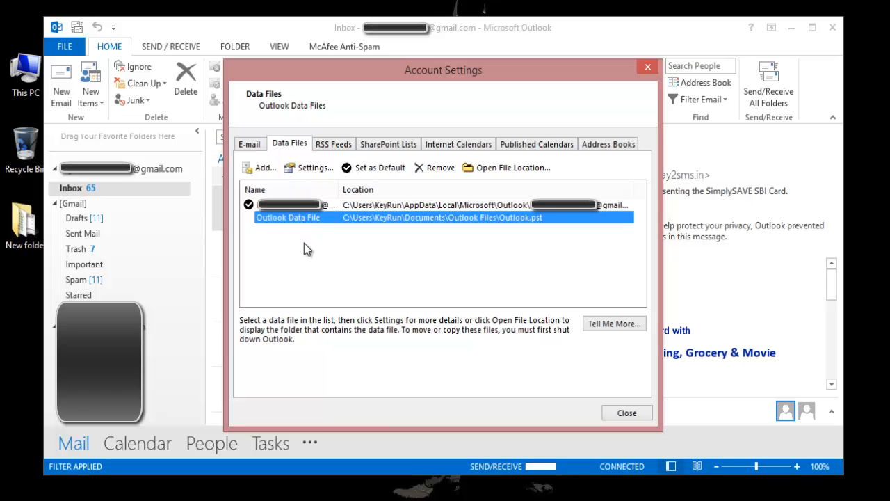
mouse_move(298, 226)
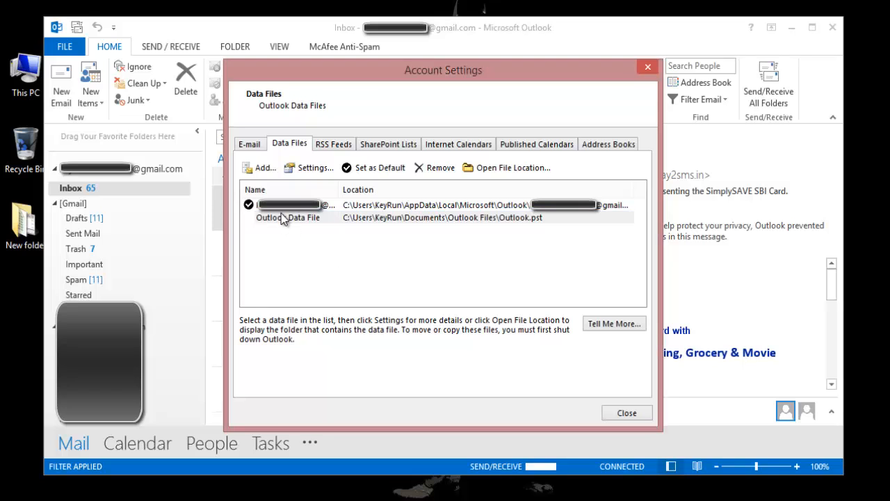
left_click(286, 217)
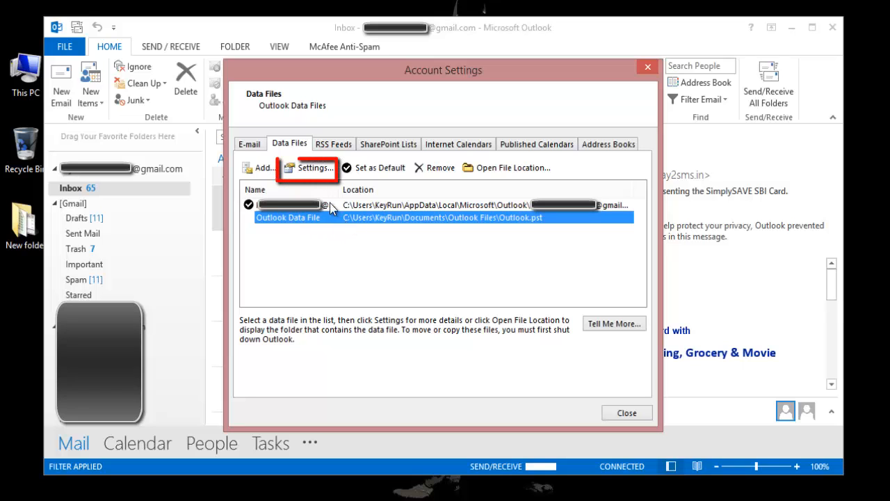
left_click(313, 166)
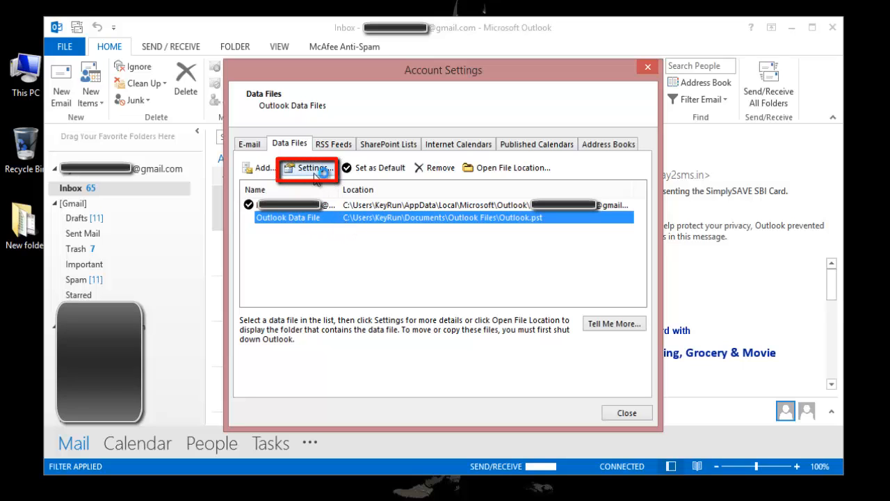
Bring up the Change Password form from the Outlook.pst data file settings
left_click(307, 167)
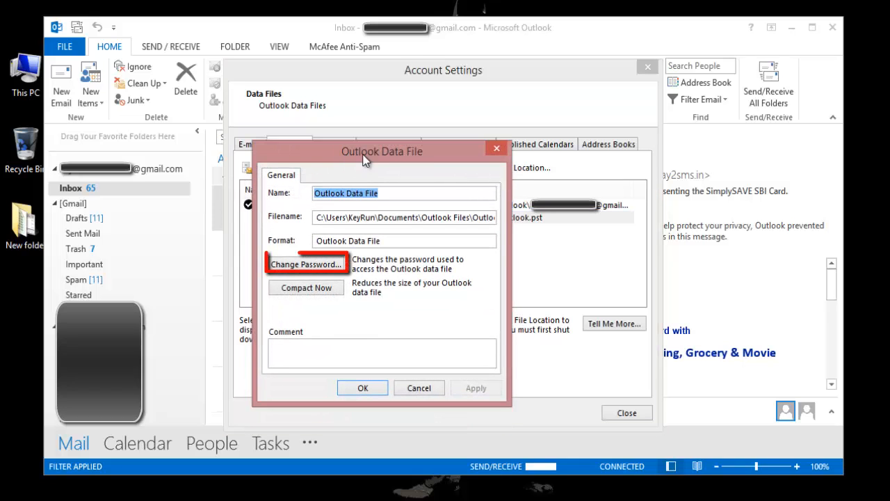
mouse_move(306, 276)
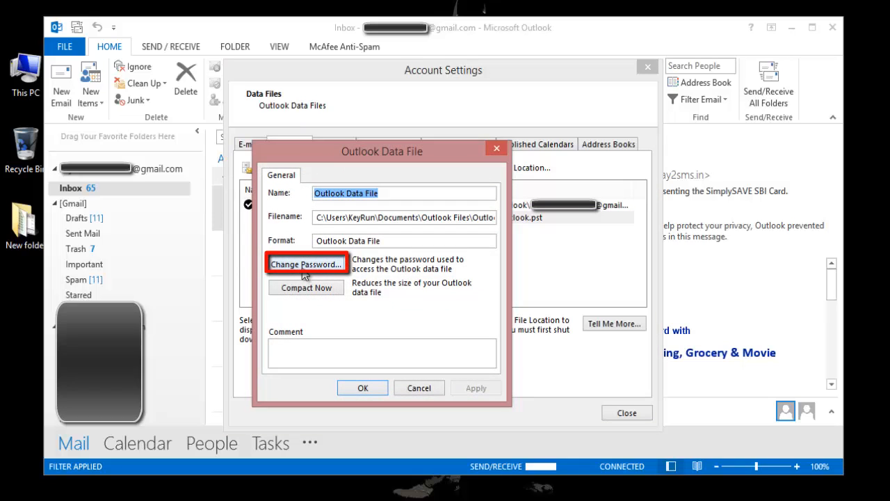
left_click(306, 264)
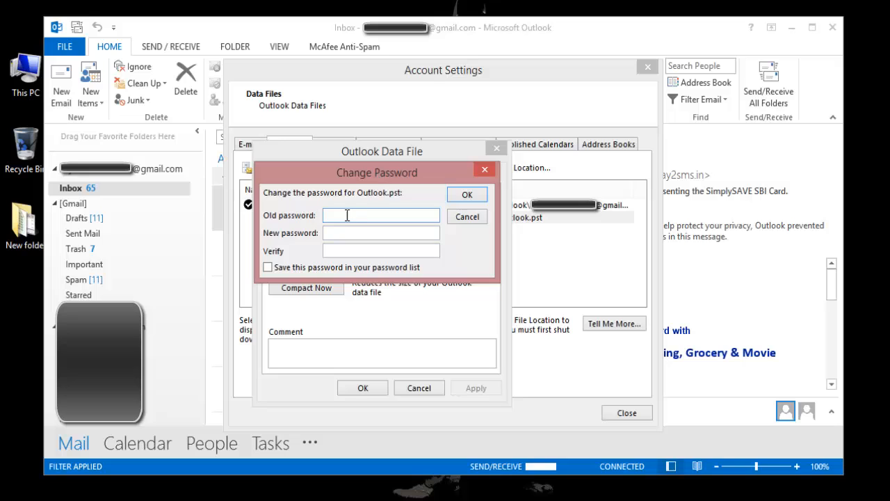
Enter and verify a new password for Outlook.pst without saving it, confirm, and close Account Settings
left_click(381, 232)
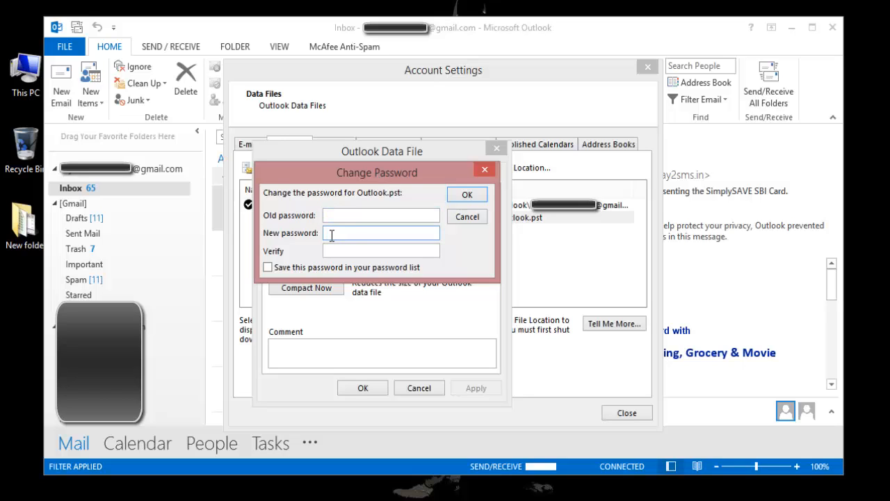
type("***")
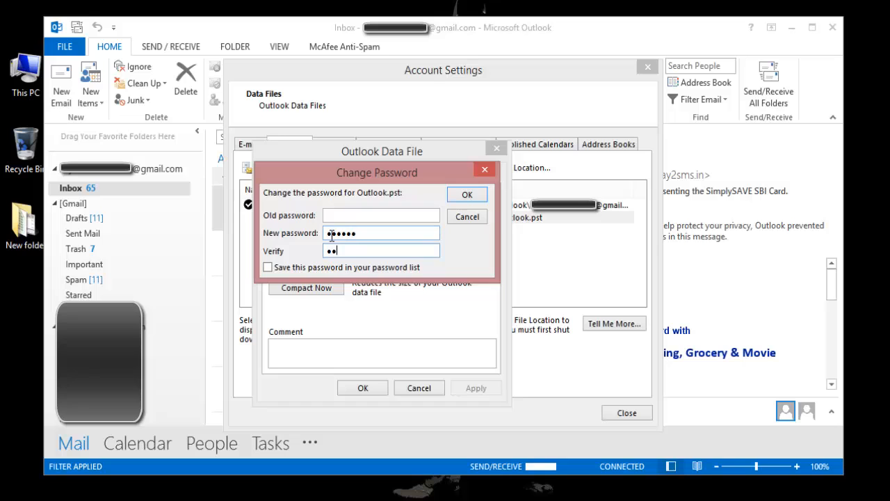
type("••••")
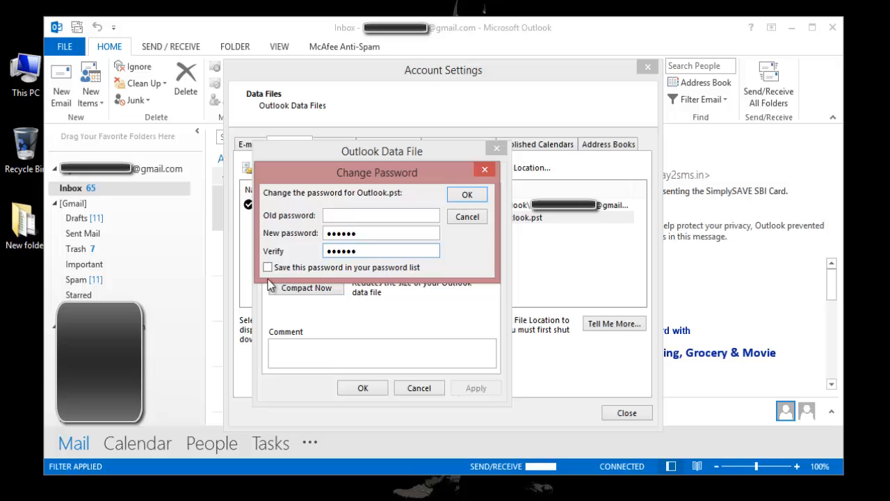
type("•")
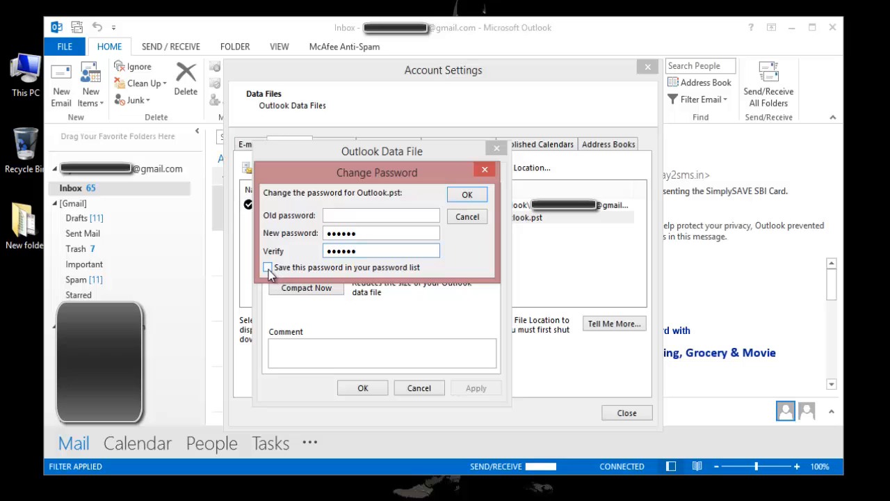
left_click(267, 267)
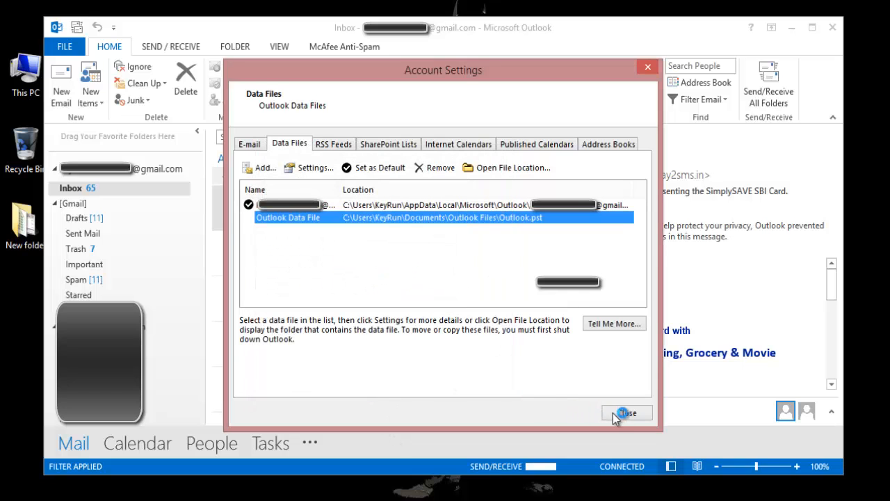
left_click(626, 411)
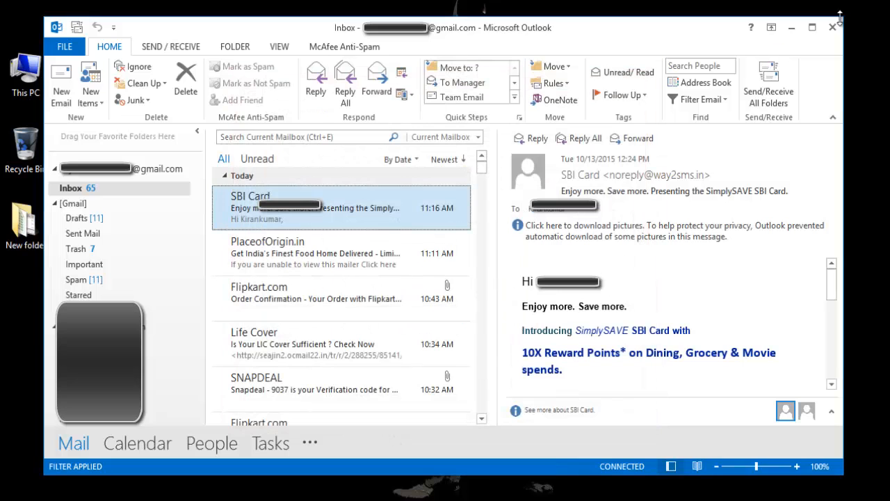
Close and relaunch Outlook, then enter the Outlook.pst password at the startup prompt and submit it
left_click(832, 28)
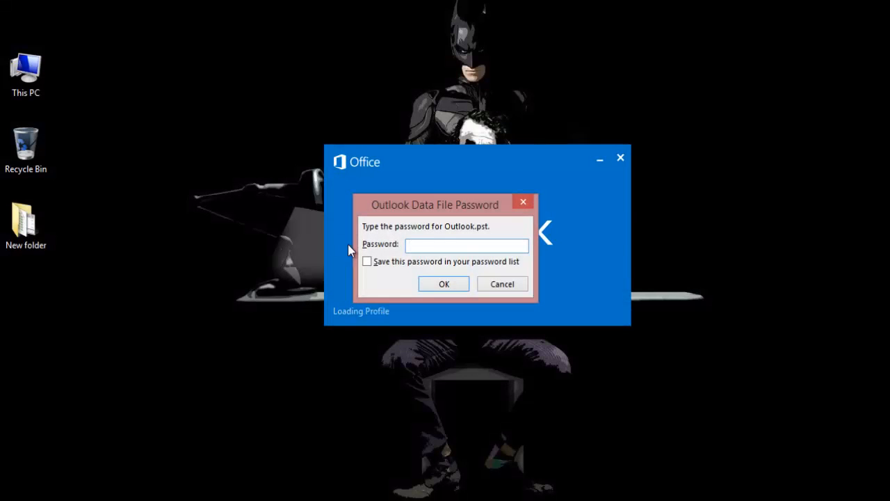
mouse_move(431, 214)
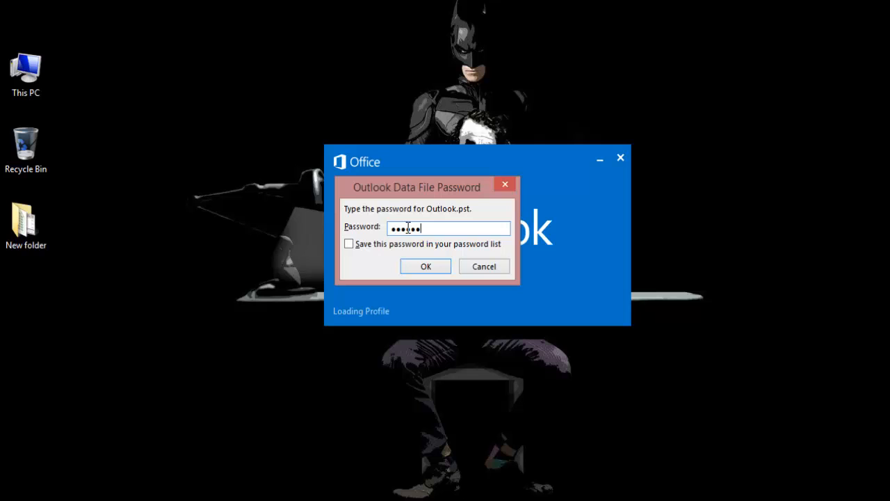
type("•")
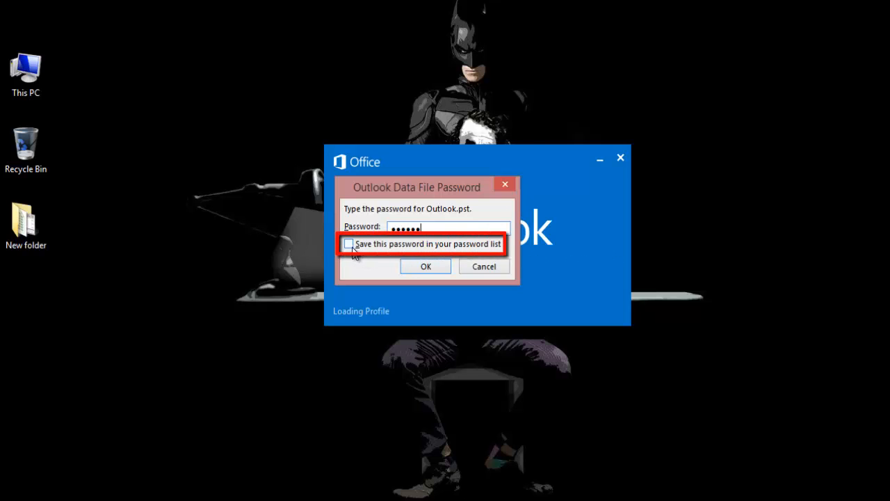
mouse_move(365, 253)
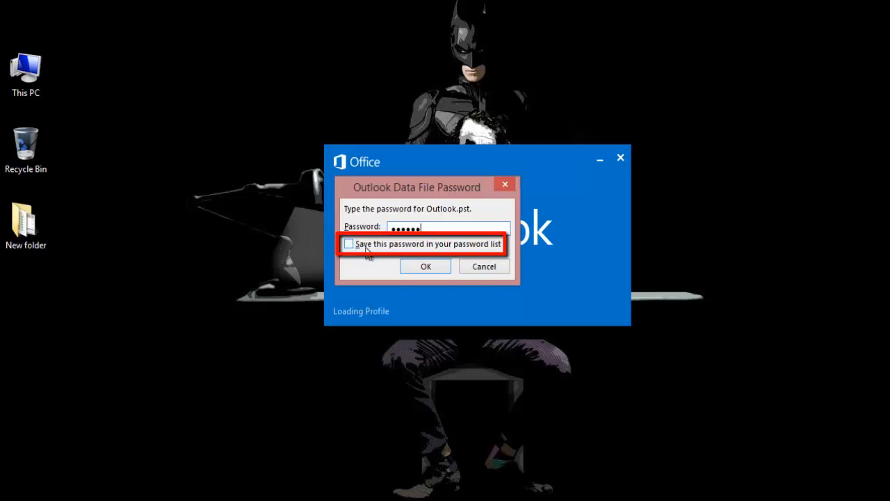
mouse_move(460, 247)
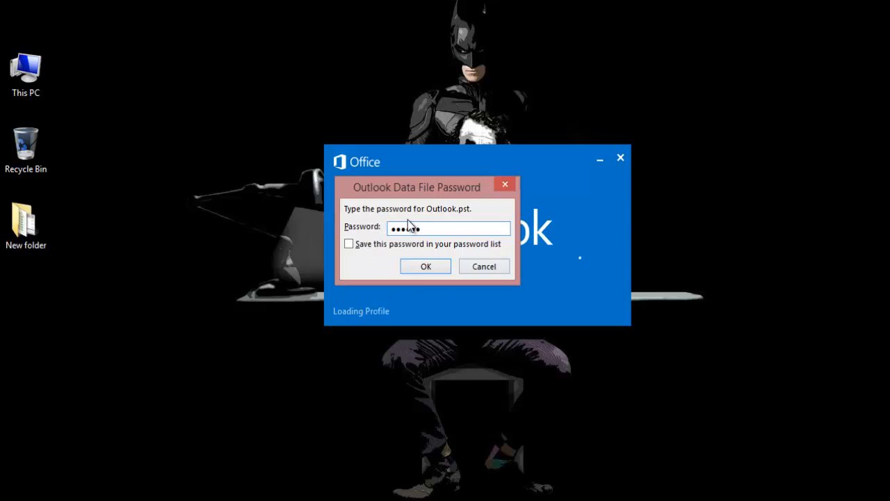
left_click(426, 267)
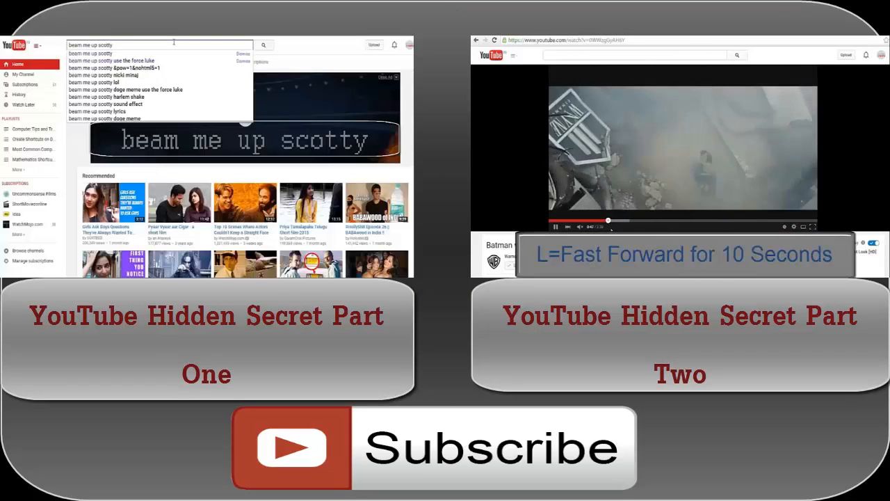
left_click(263, 44)
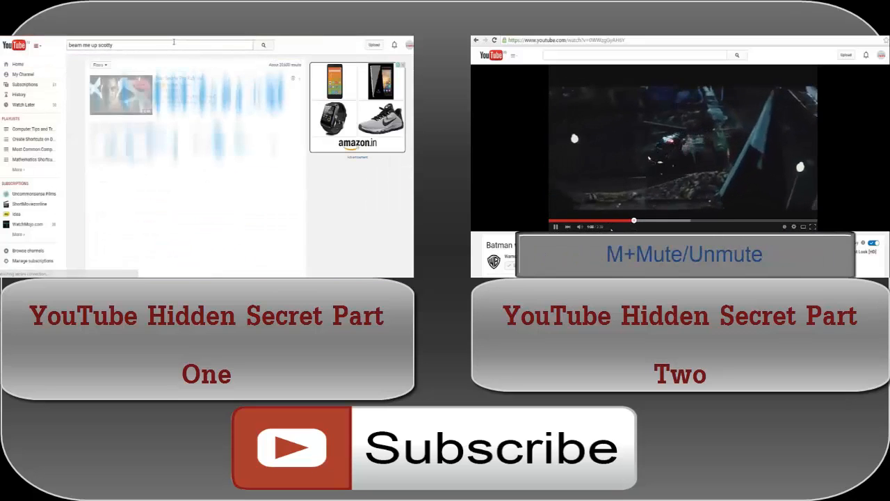